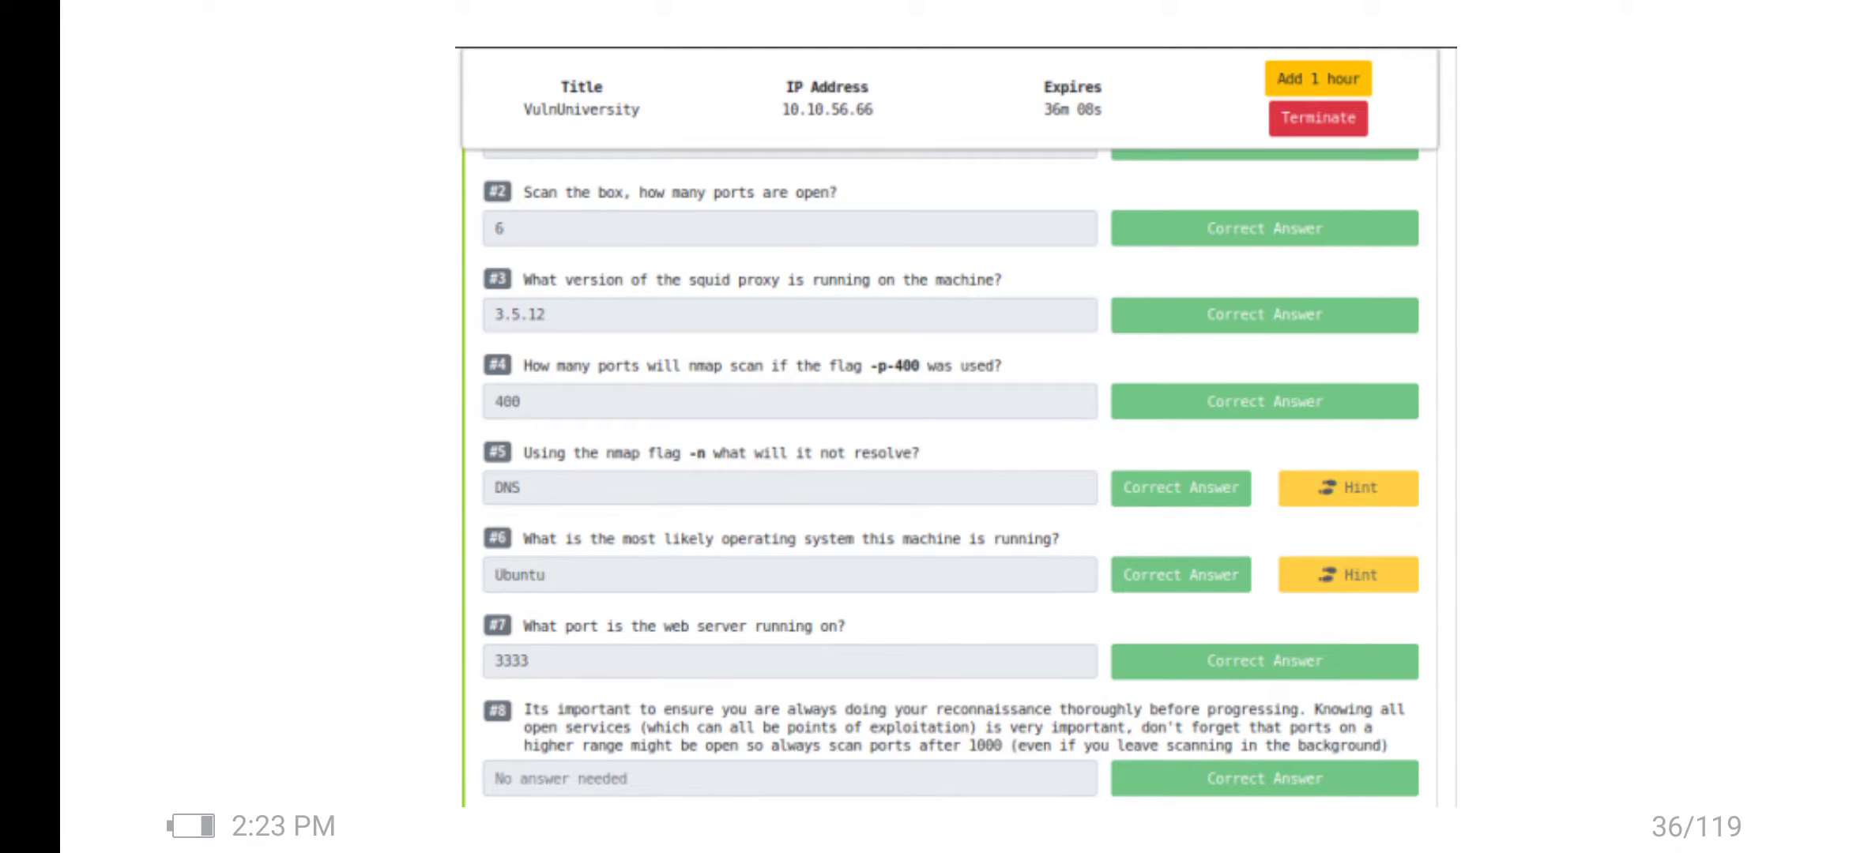
pyautogui.scroll(-3)
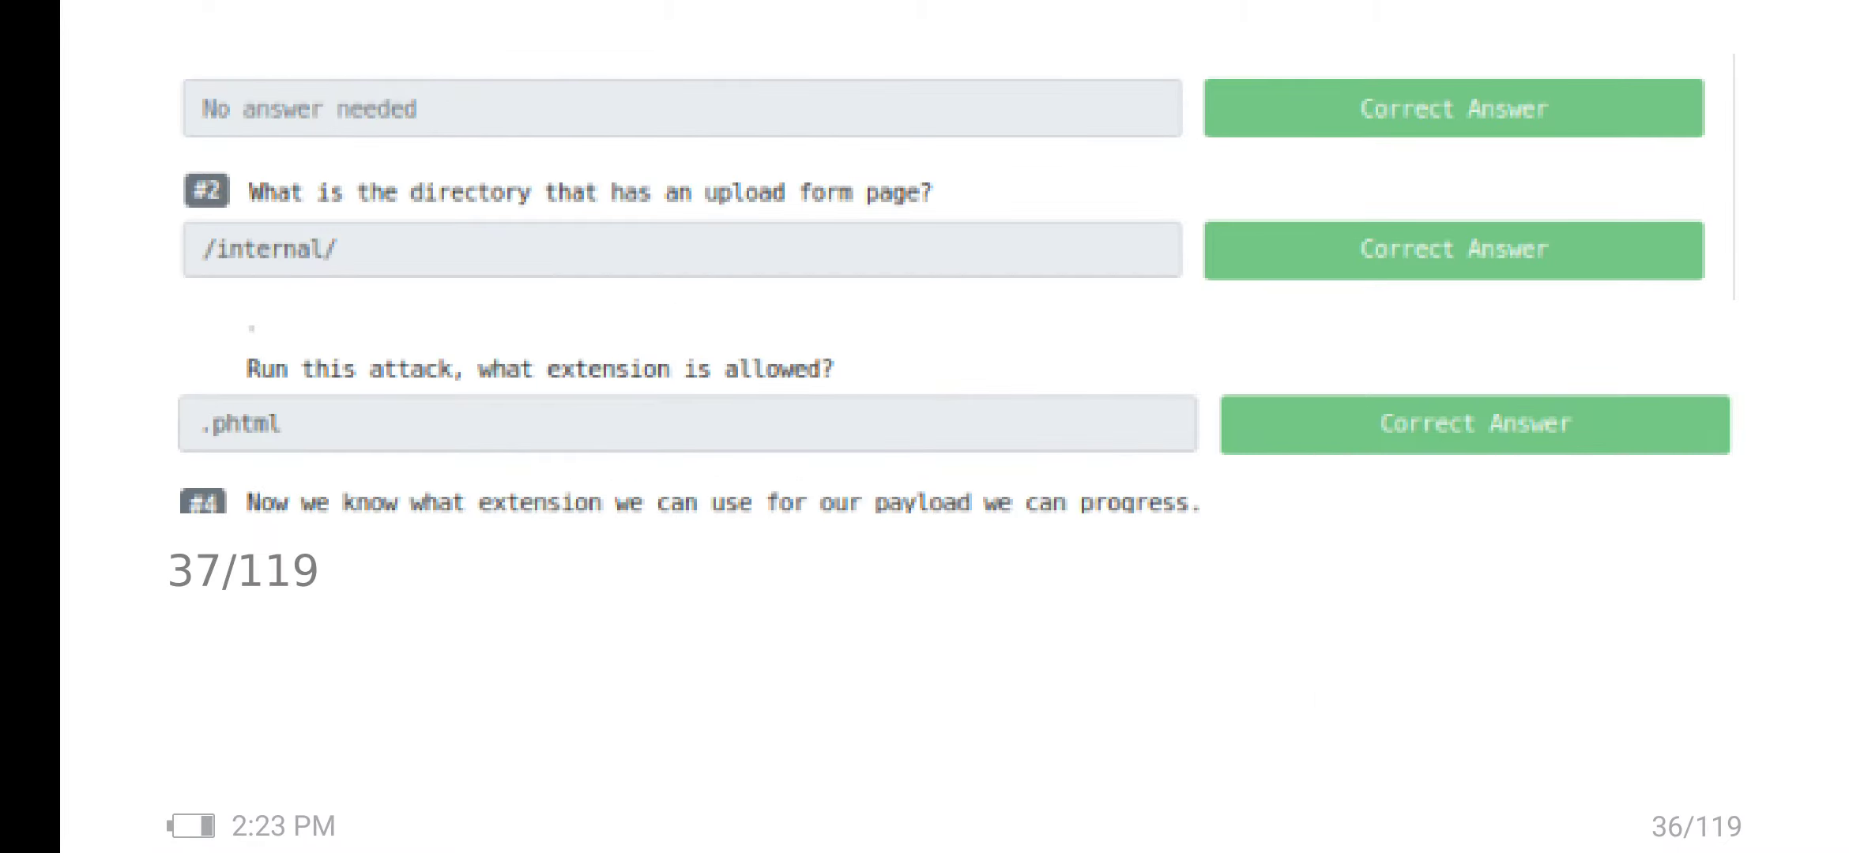
pyautogui.scroll(-3)
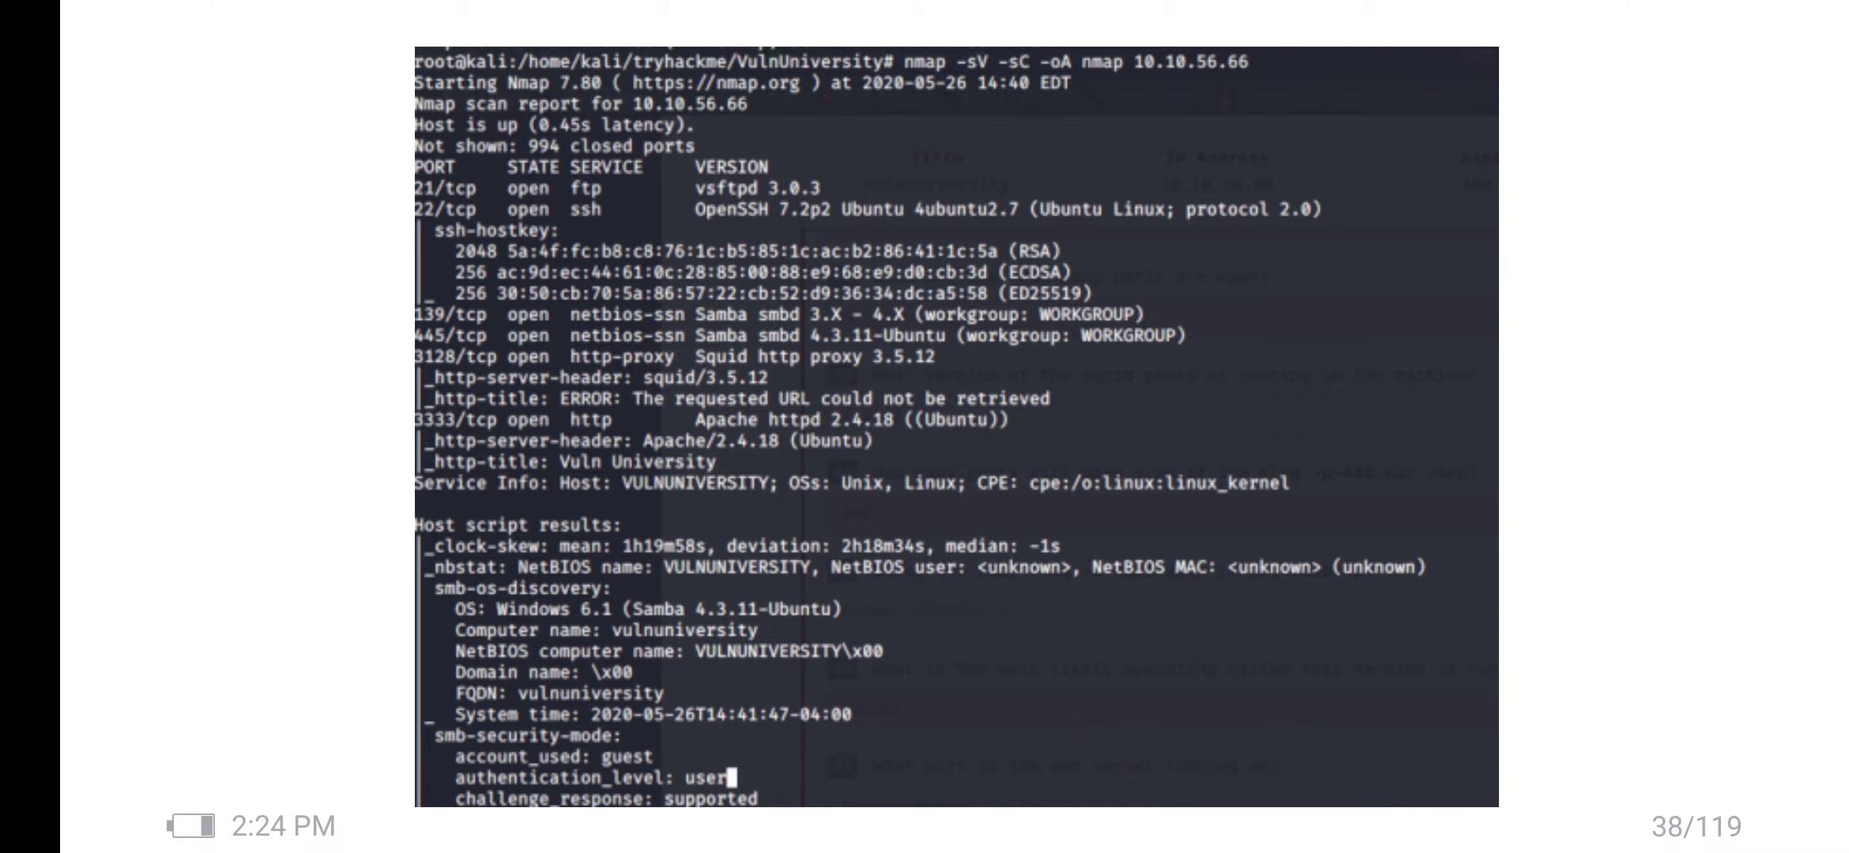
pyautogui.scroll(-3)
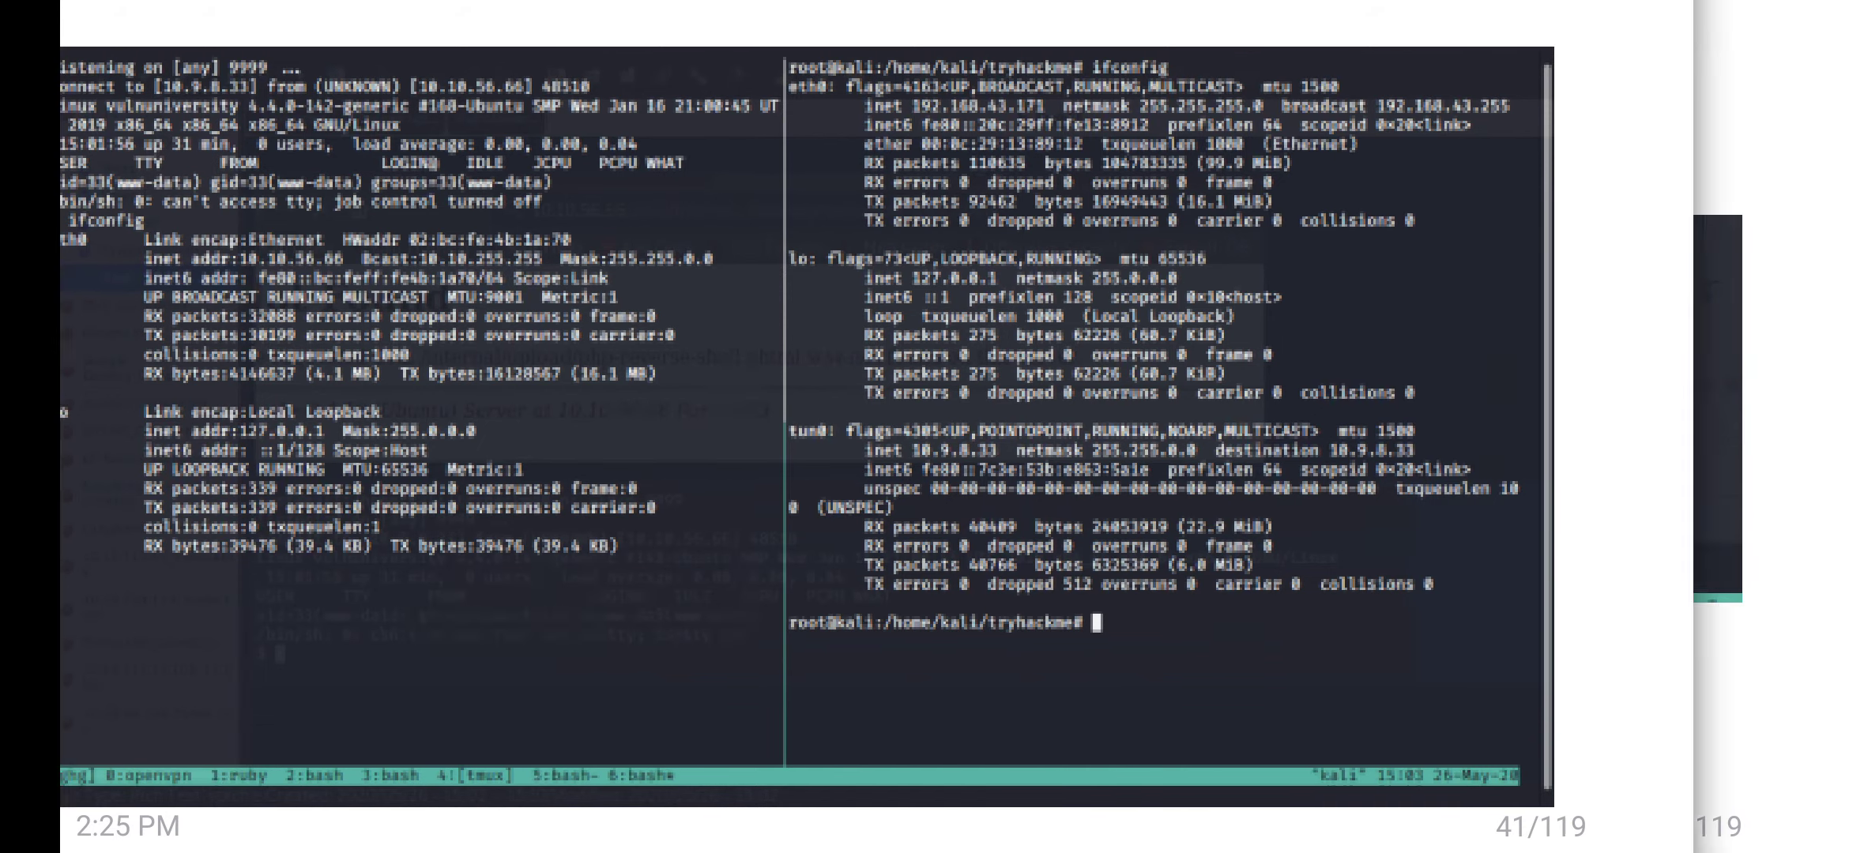
pyautogui.scroll(-3)
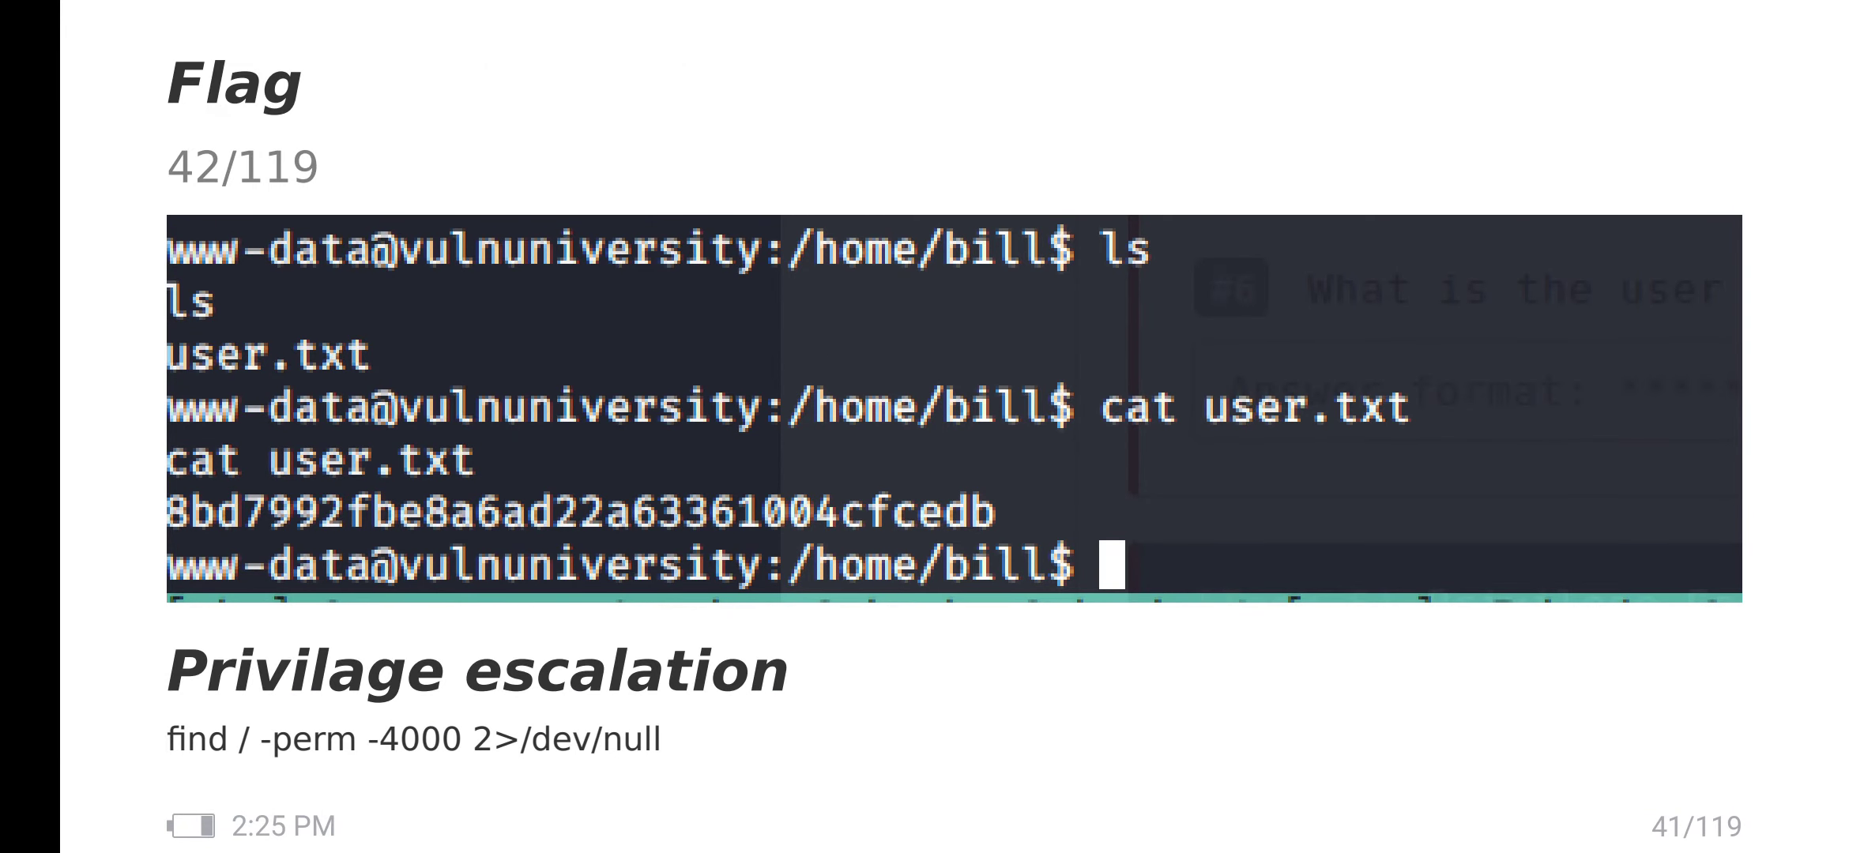